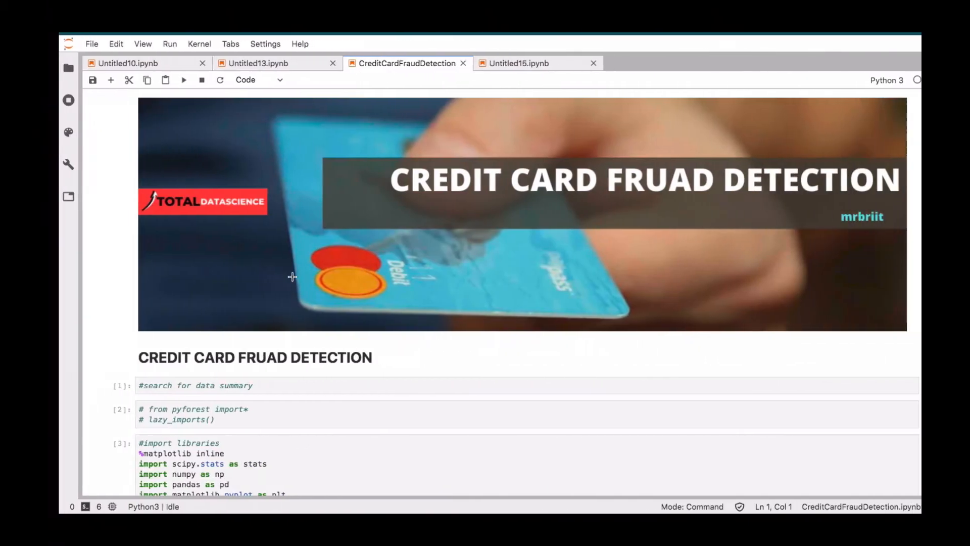
- Scroll past imports, data summaries and histograms to the bottom of the df.corr() output
scroll(down, 3)
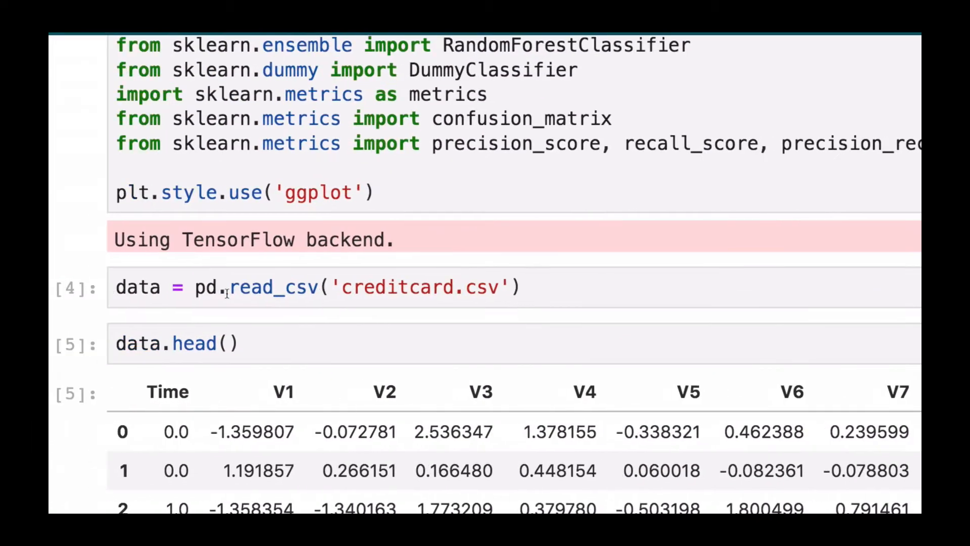
scroll(down, 3)
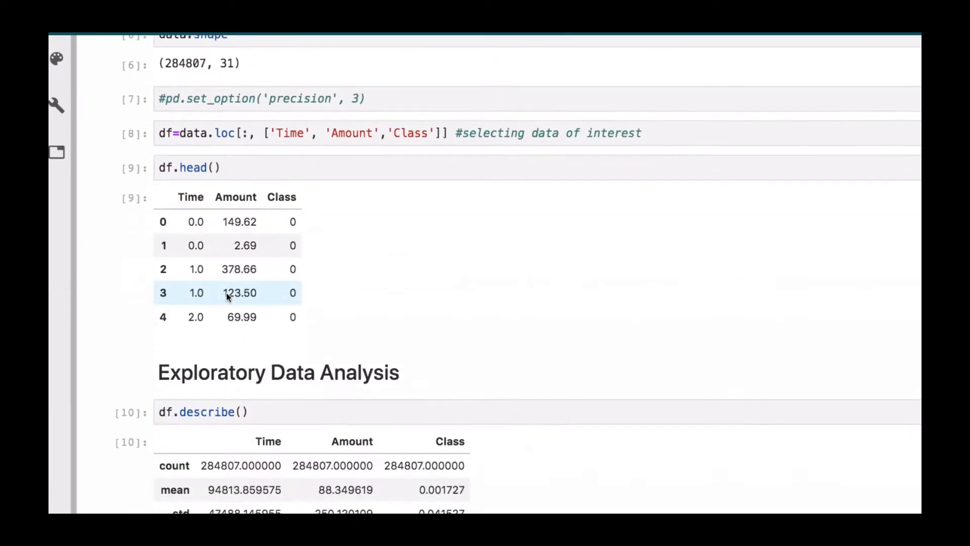
scroll(down, 3)
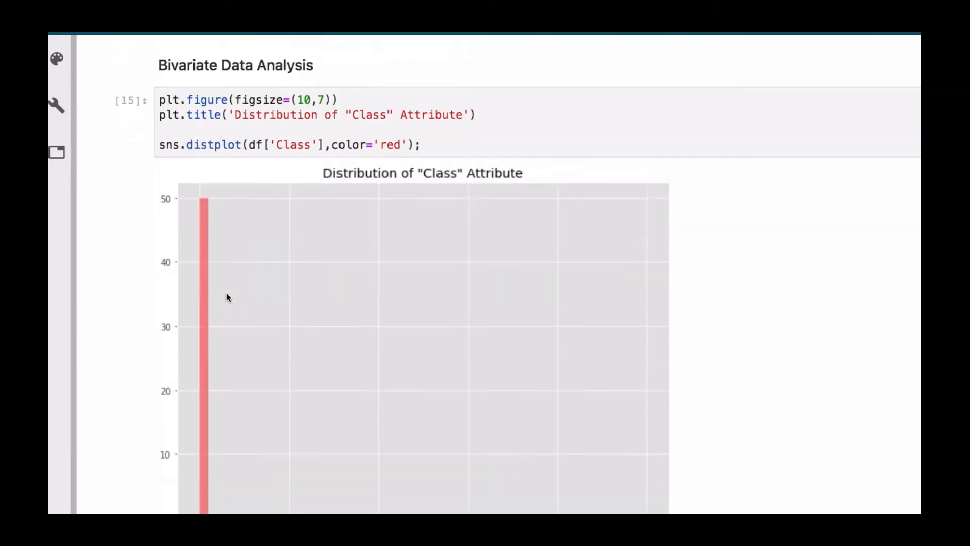
scroll(down, 3)
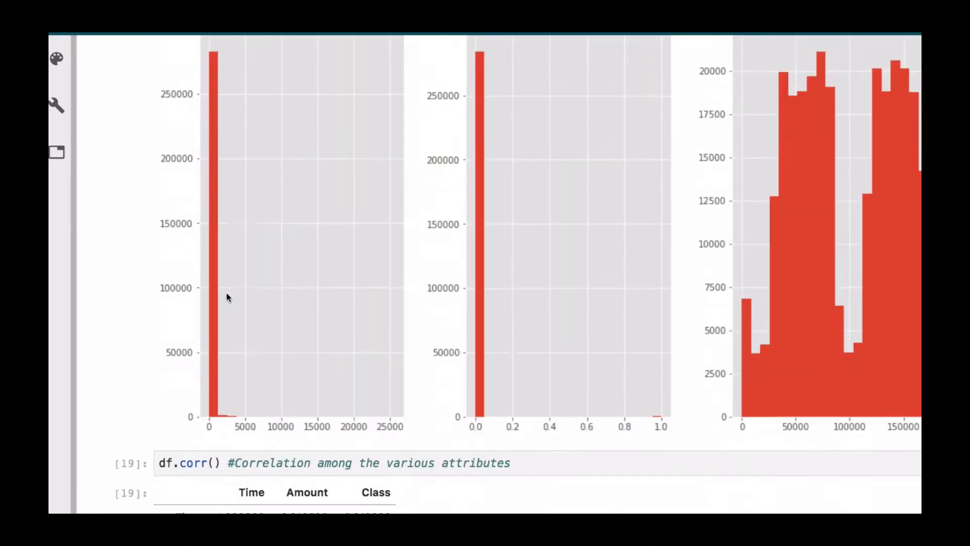
scroll(down, 3)
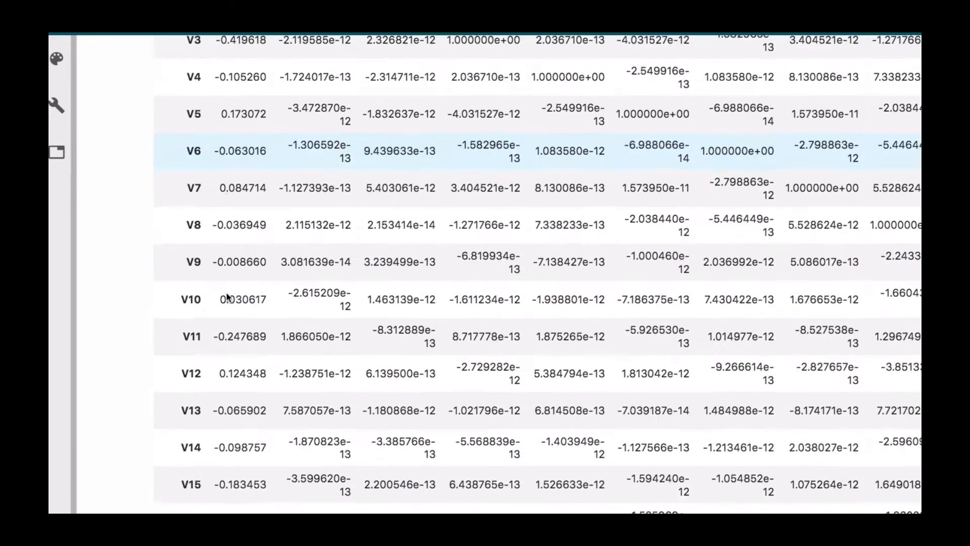
scroll(down, 3)
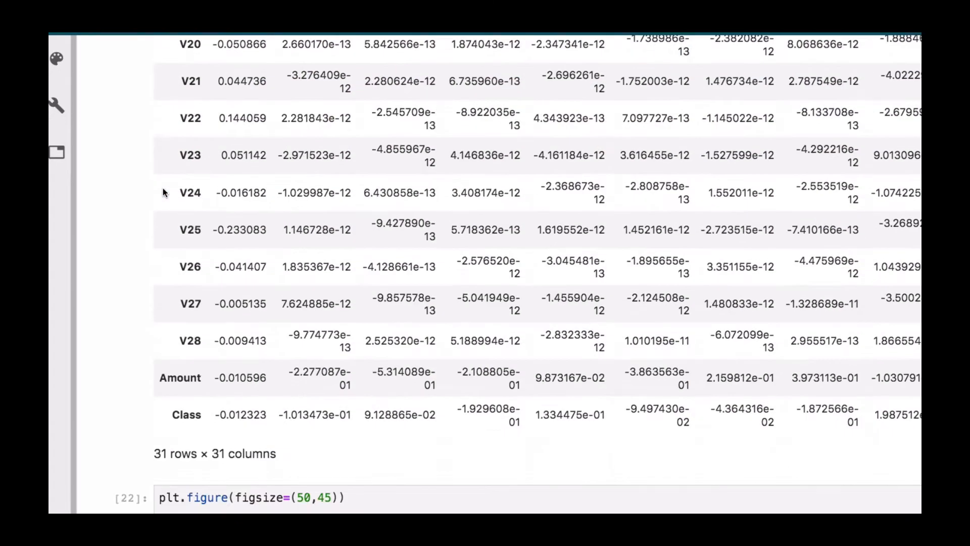
- Scroll past the heatmap and per-feature plots to the 99.8%/0.2% fraud pie chart
click(173, 78)
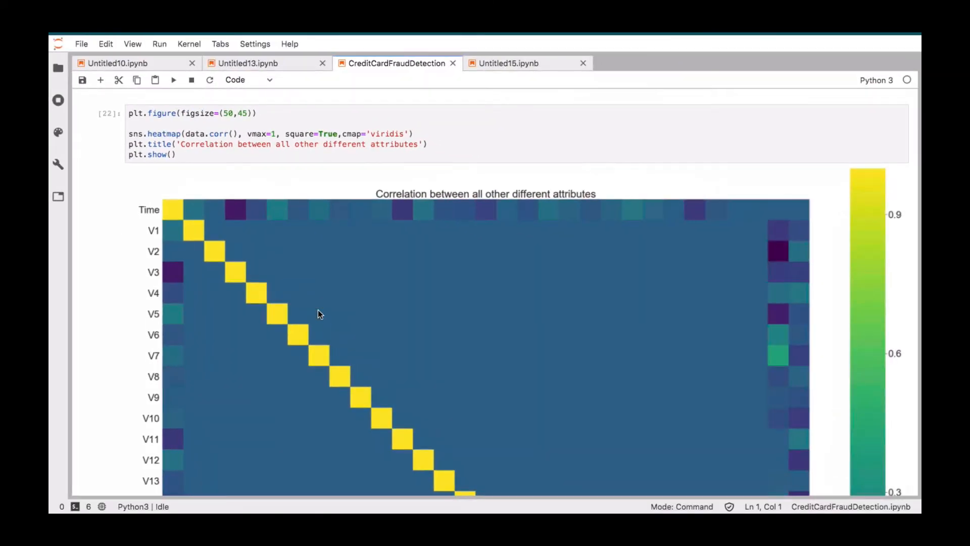
scroll(down, 3)
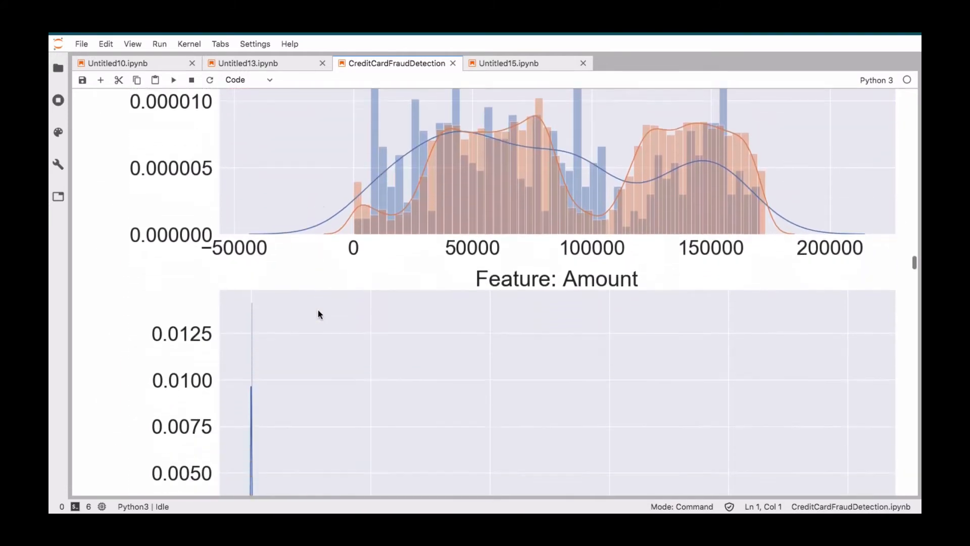
scroll(down, 3)
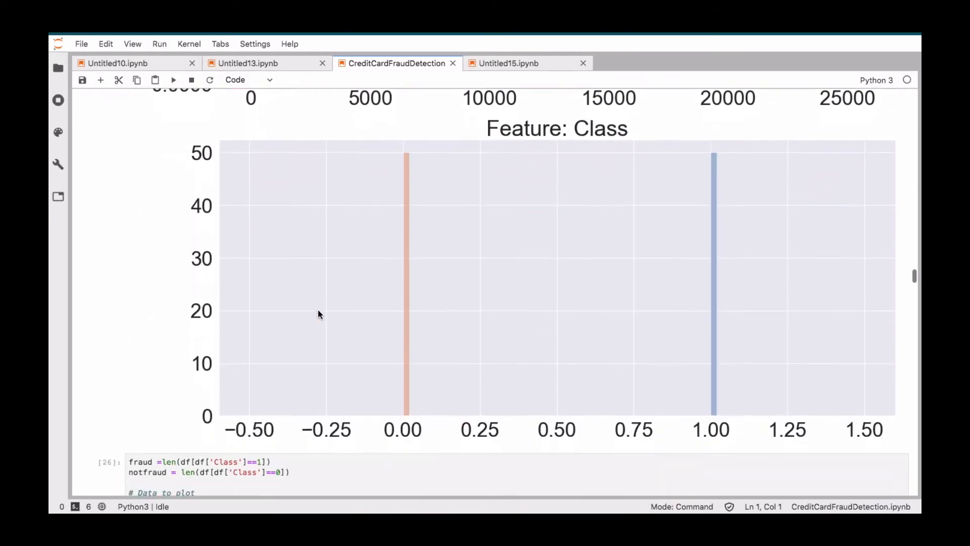
scroll(down, 3)
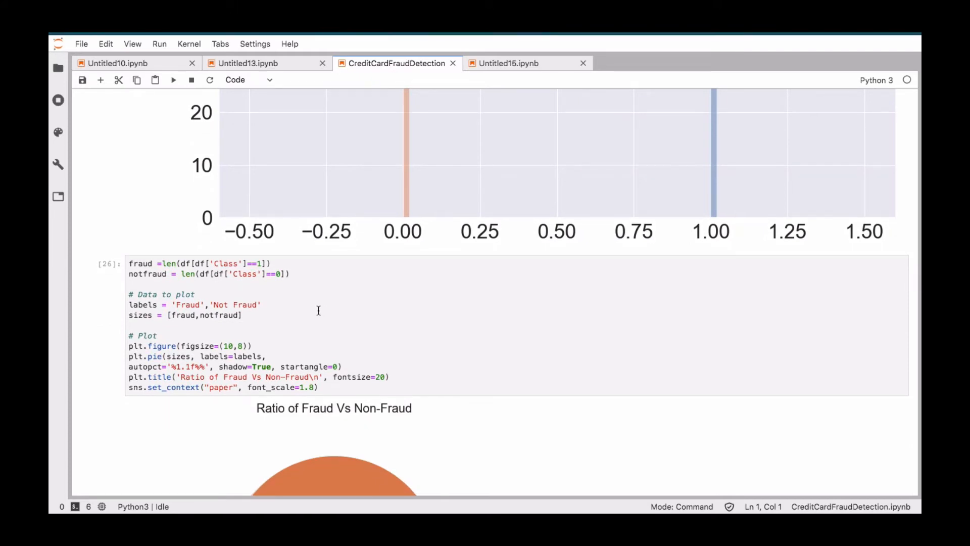
scroll(down, 3)
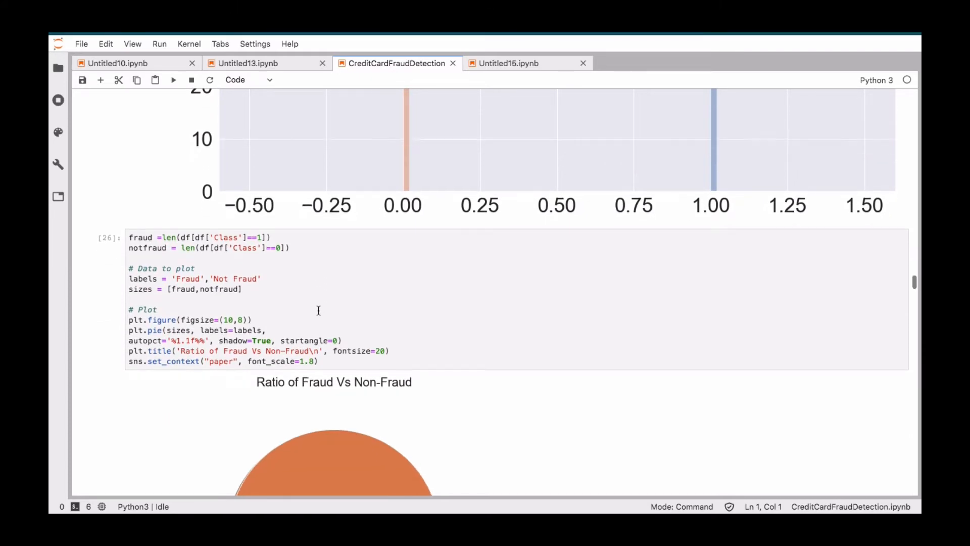
scroll(down, 3)
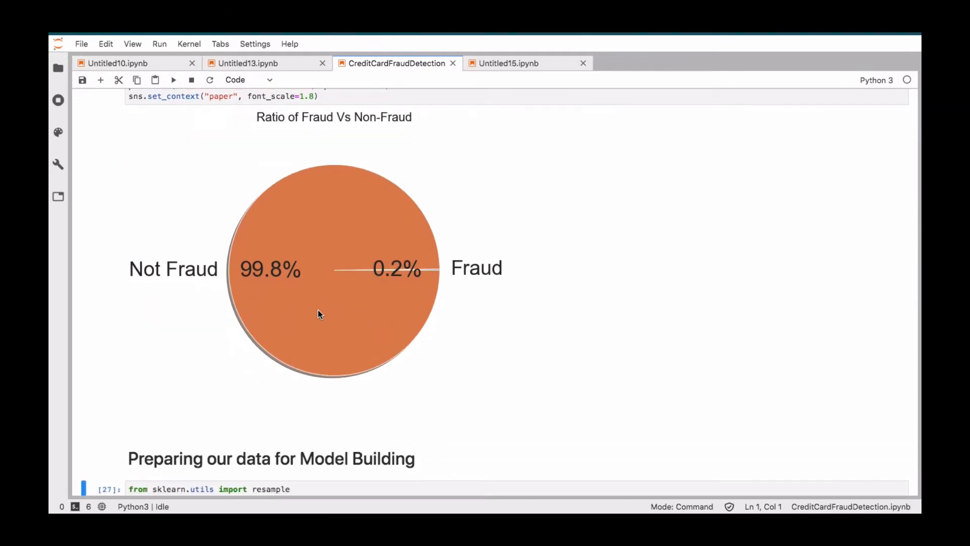
scroll(down, 3)
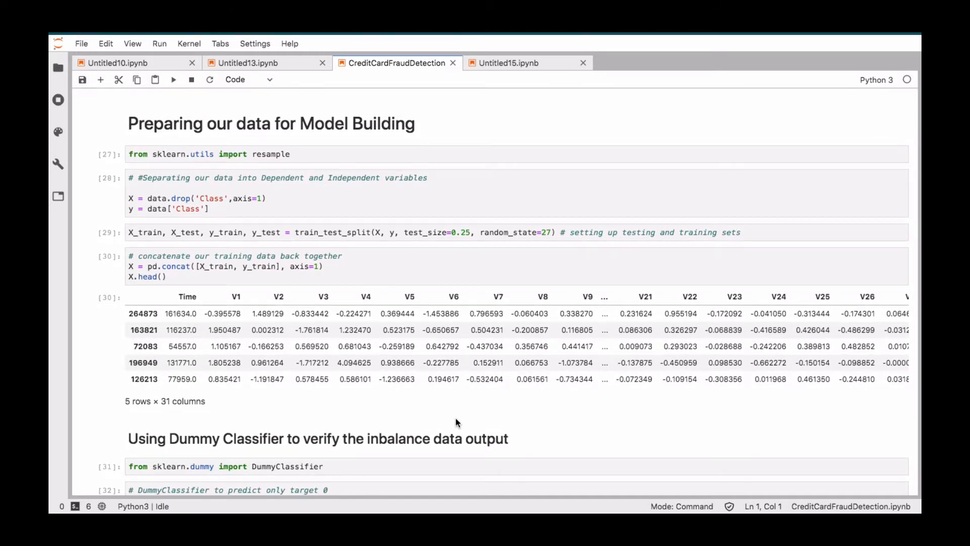
- Scroll through the 0.998 dummy classifier score to the upsampling value_counts of 213245 each
scroll(down, 3)
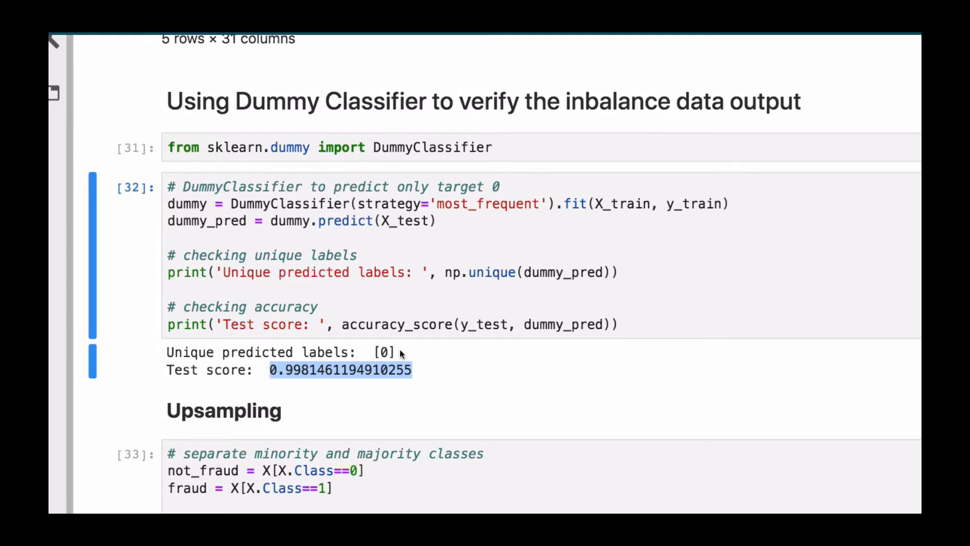
scroll(down, 3)
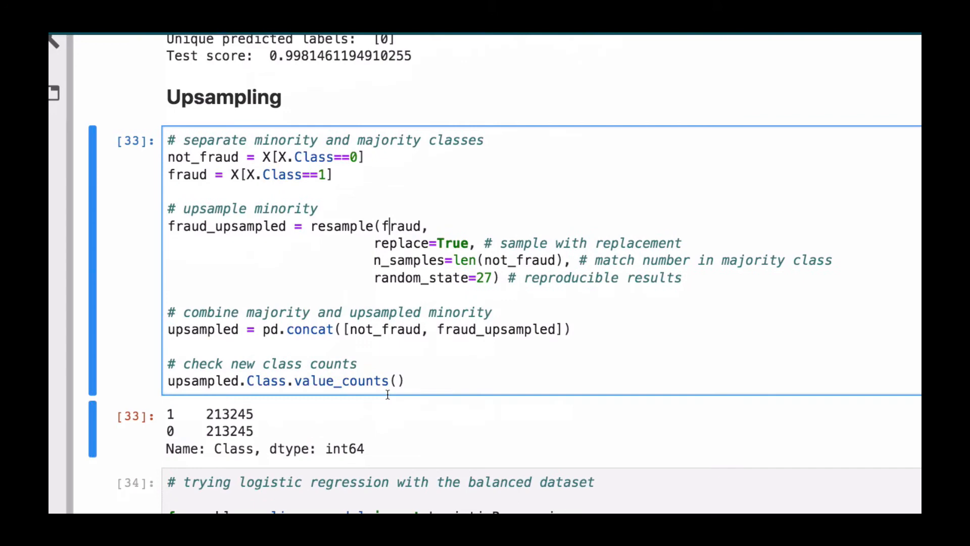
- Scroll through upsampled (0.98) and downsampled (0.976) logistic regression reports and confusion matrices
scroll(down, 3)
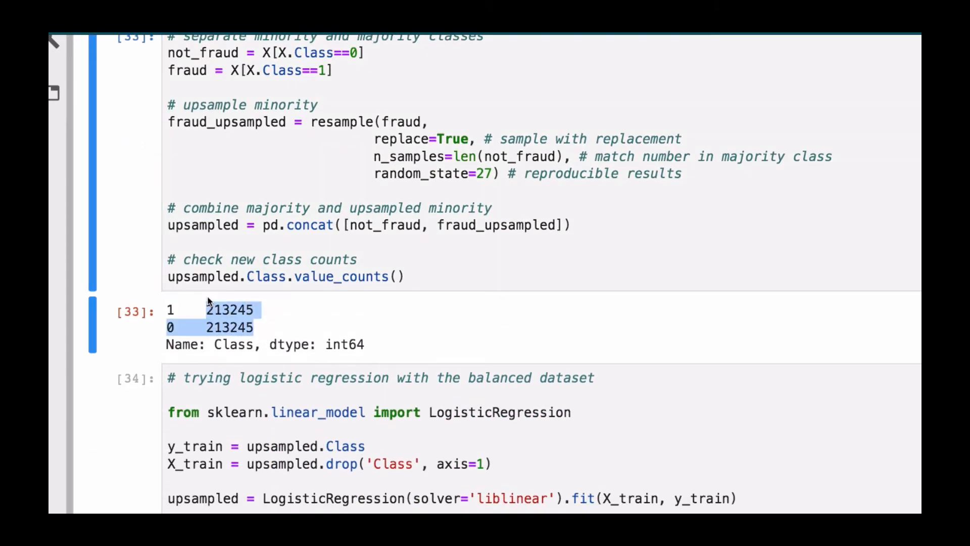
scroll(down, 3)
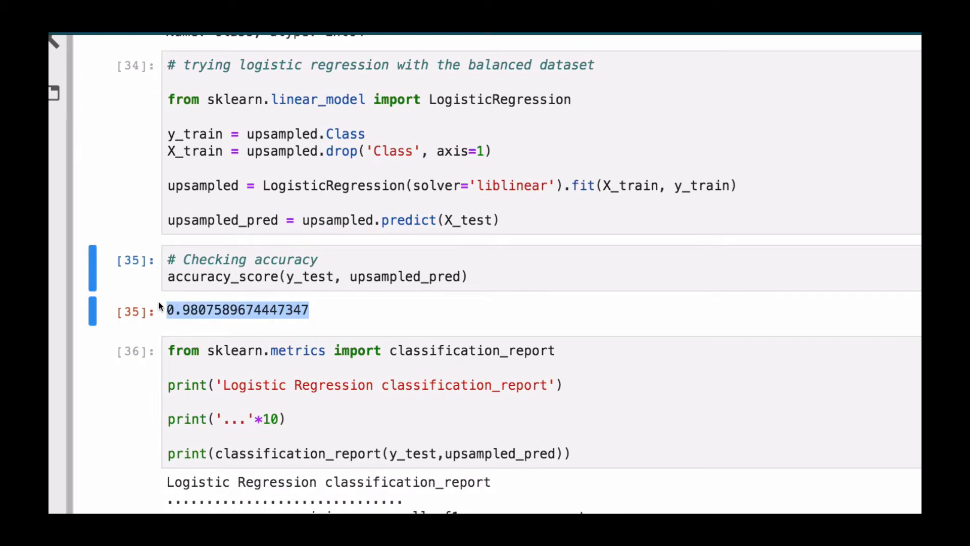
scroll(down, 3)
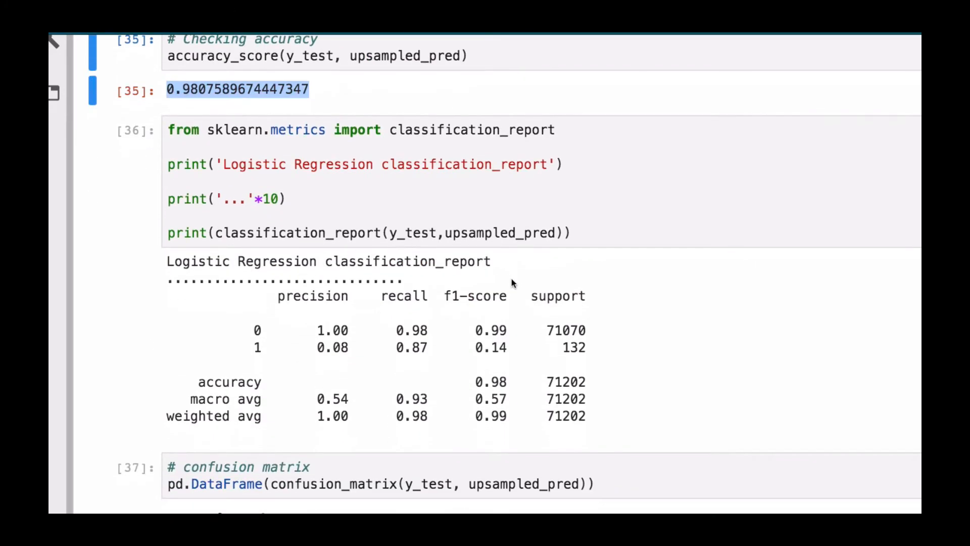
scroll(down, 3)
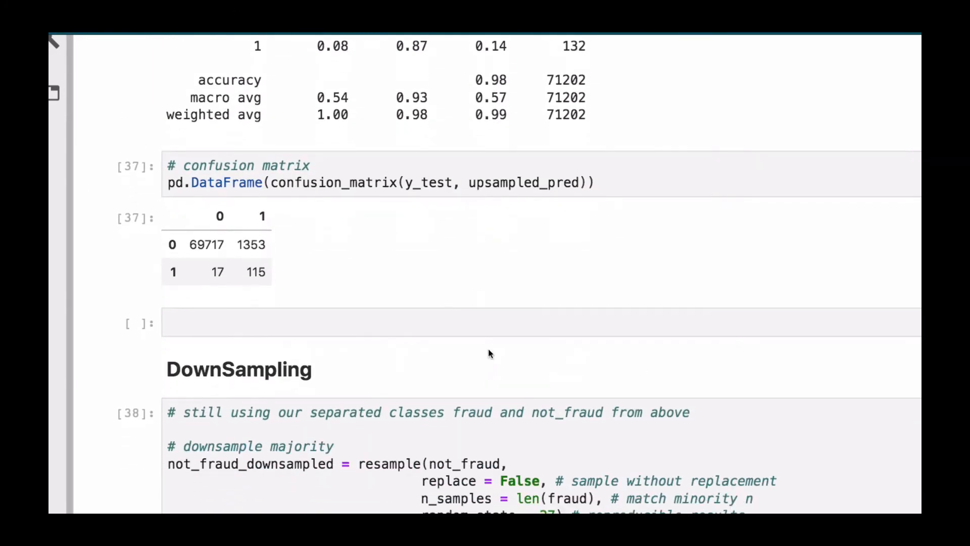
scroll(down, 3)
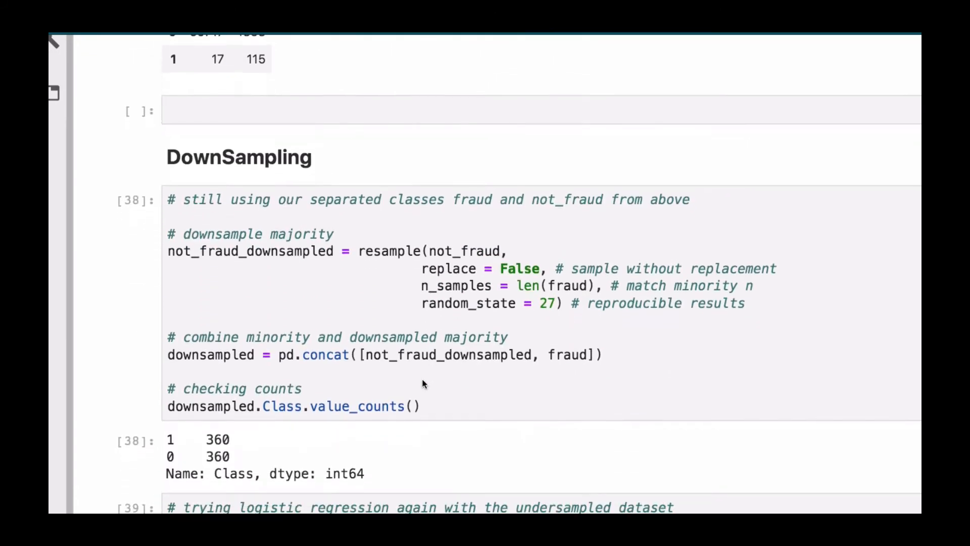
scroll(down, 3)
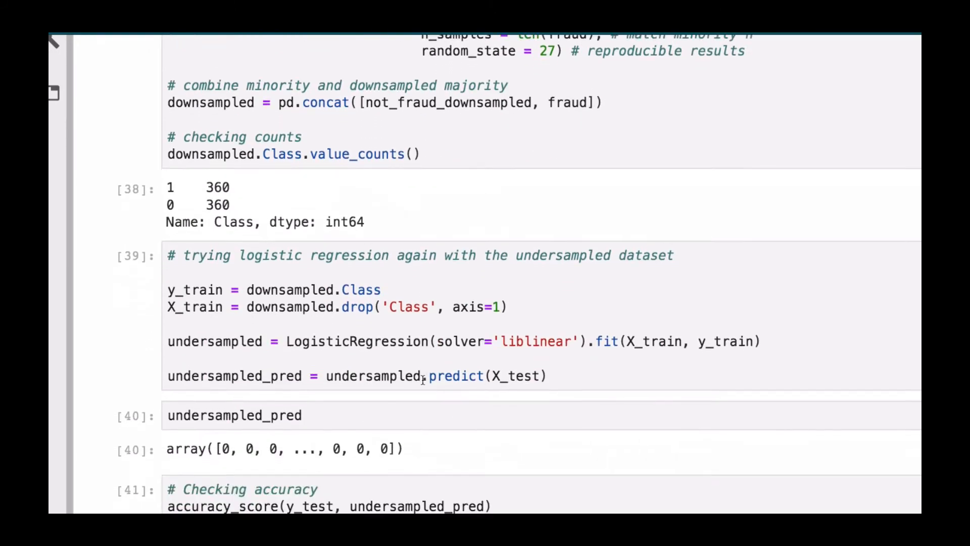
scroll(down, 3)
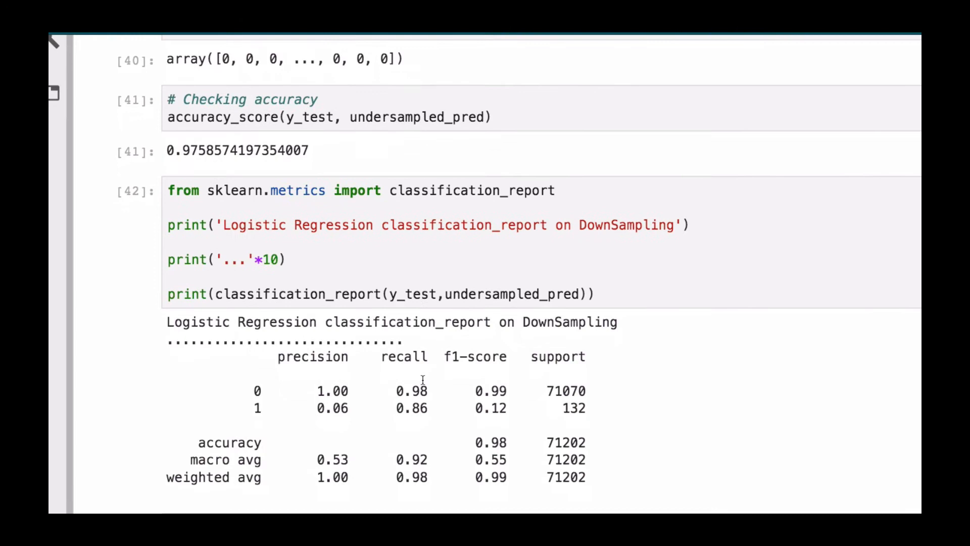
scroll(down, 3)
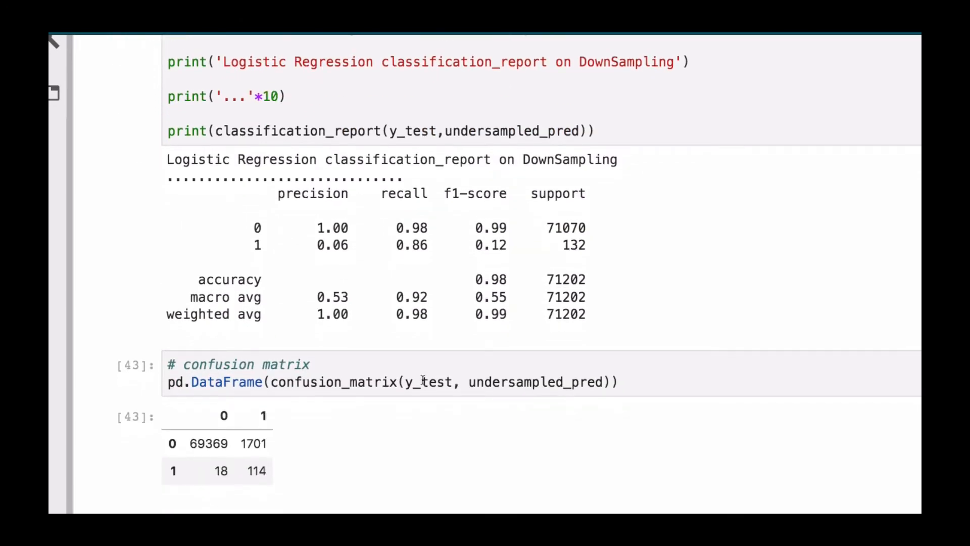
scroll(down, 3)
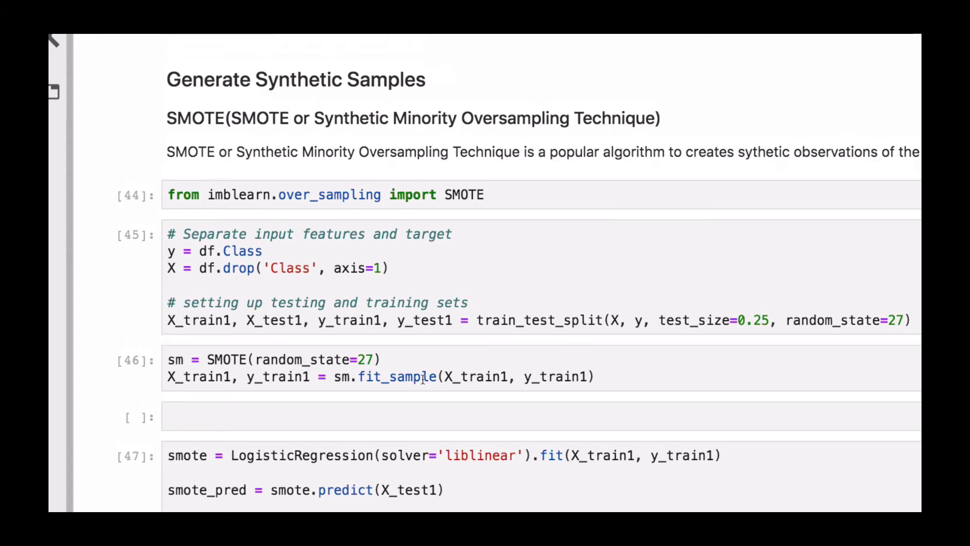
- Scroll past SMOTE (0.895), RandomForest (0.973), GaussianNB (0.988) and ROC plots to Scaling Amount and Time
scroll(down, 3)
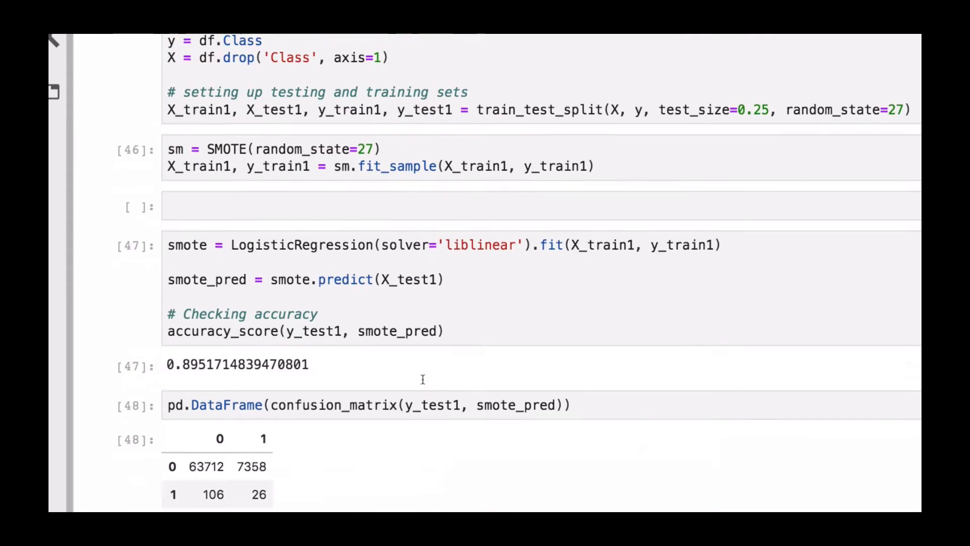
scroll(down, 3)
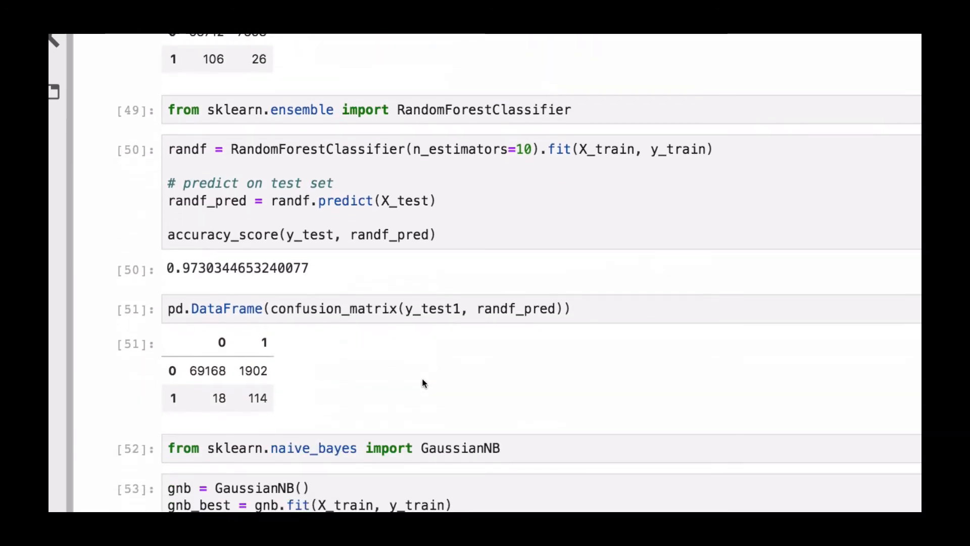
scroll(down, 3)
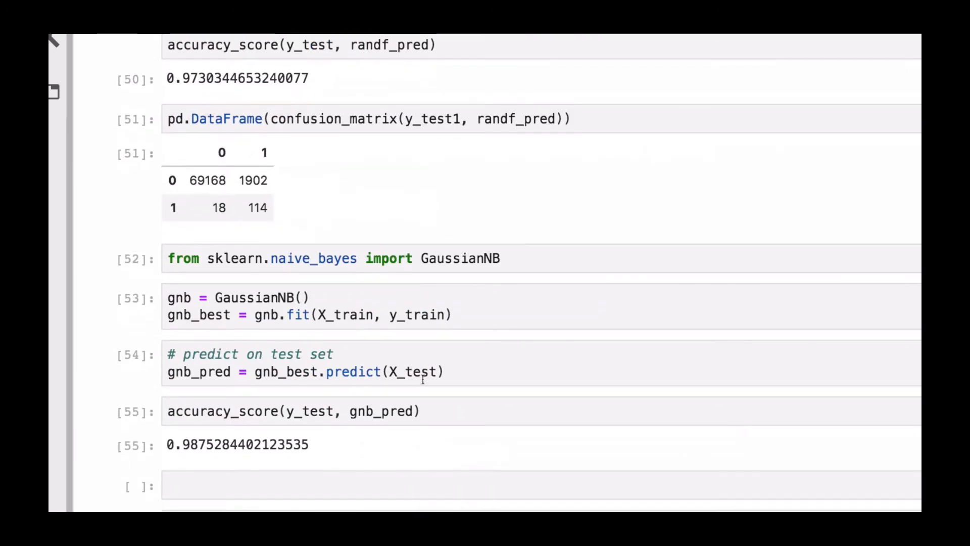
scroll(down, 3)
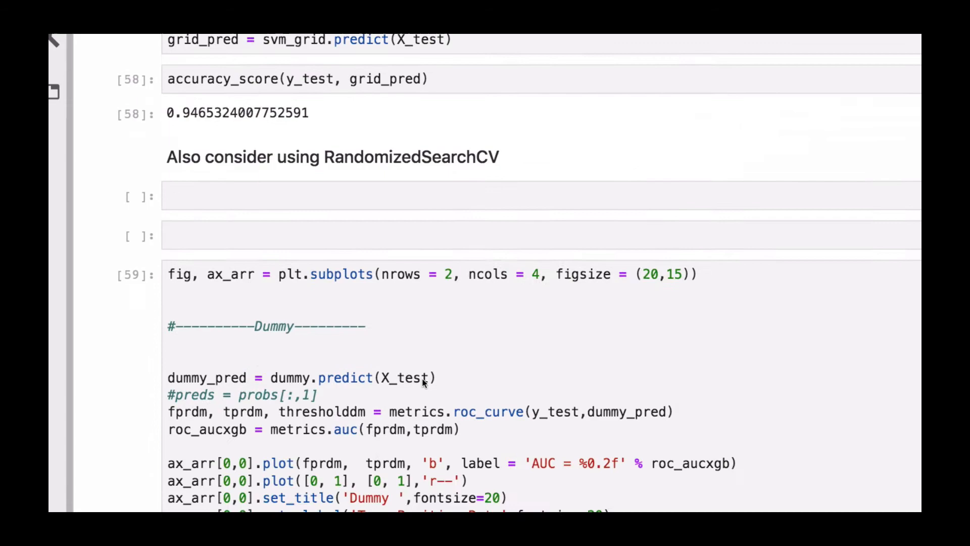
scroll(down, 3)
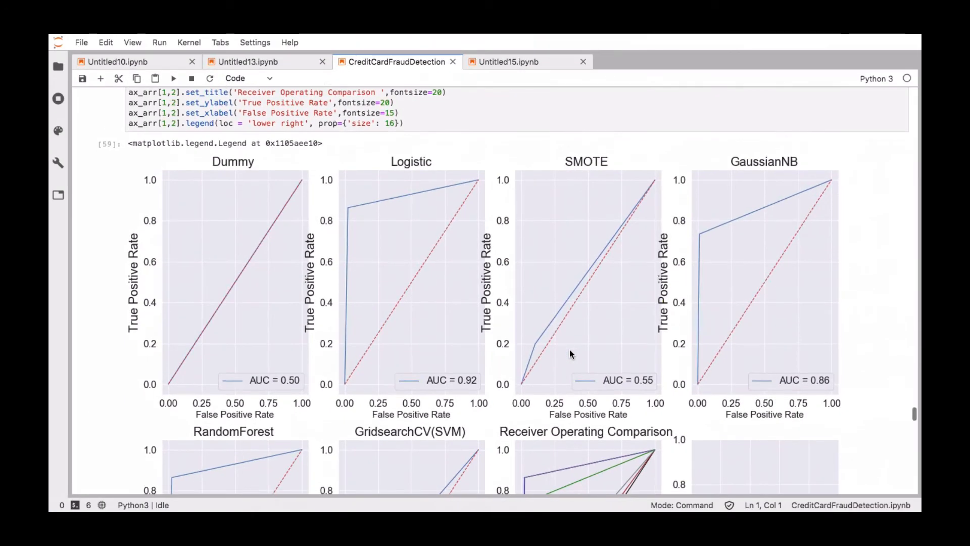
scroll(down, 3)
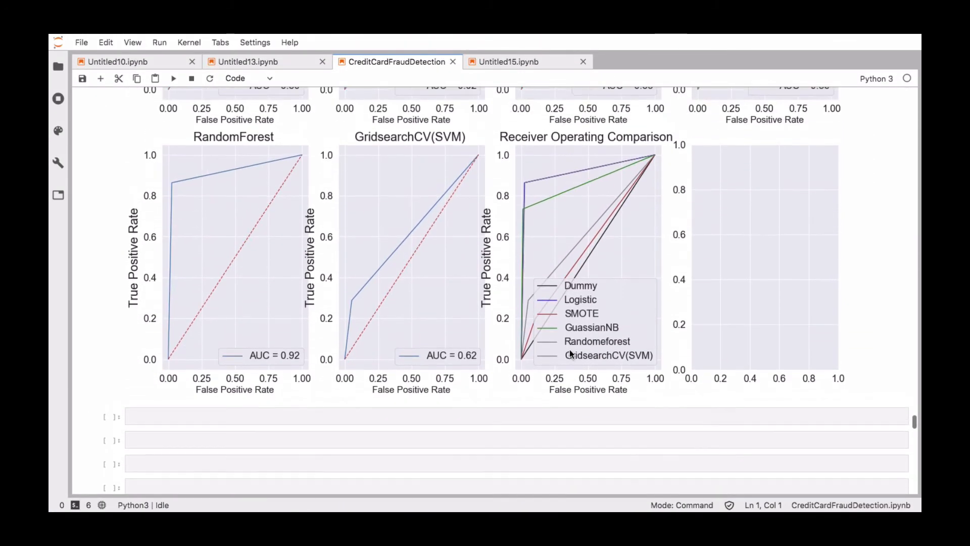
scroll(down, 3)
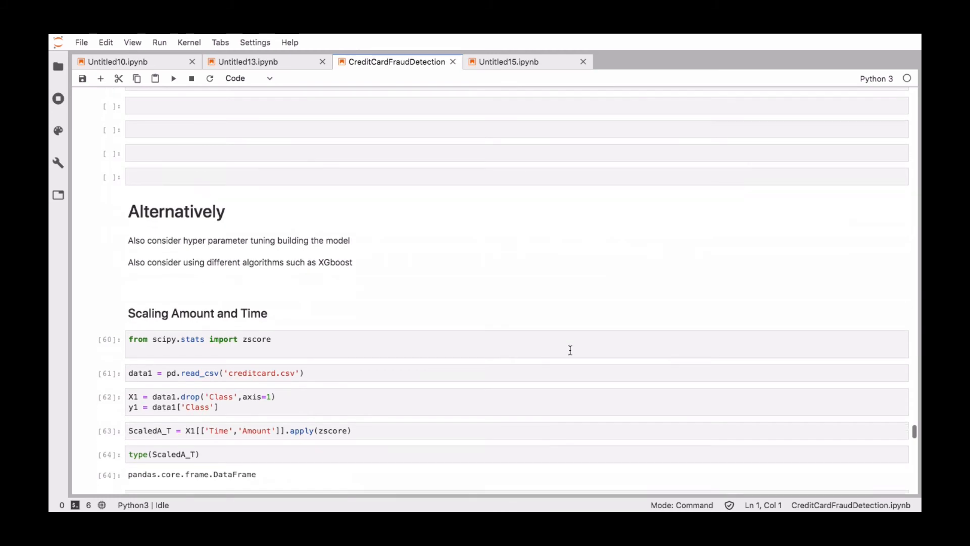
- Scroll to the scaled-data rerun at the notebook's end, then back up to the SMOTE section
scroll(down, 3)
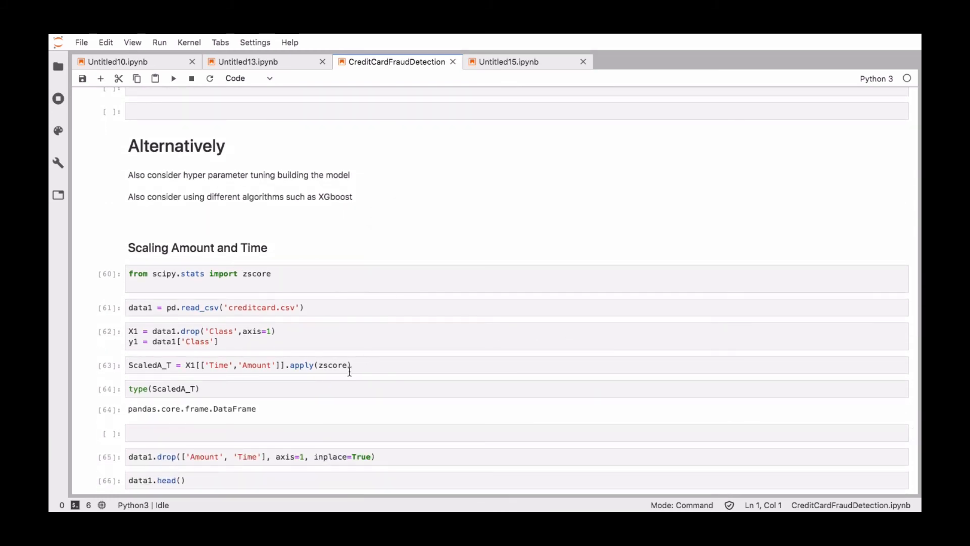
scroll(down, 3)
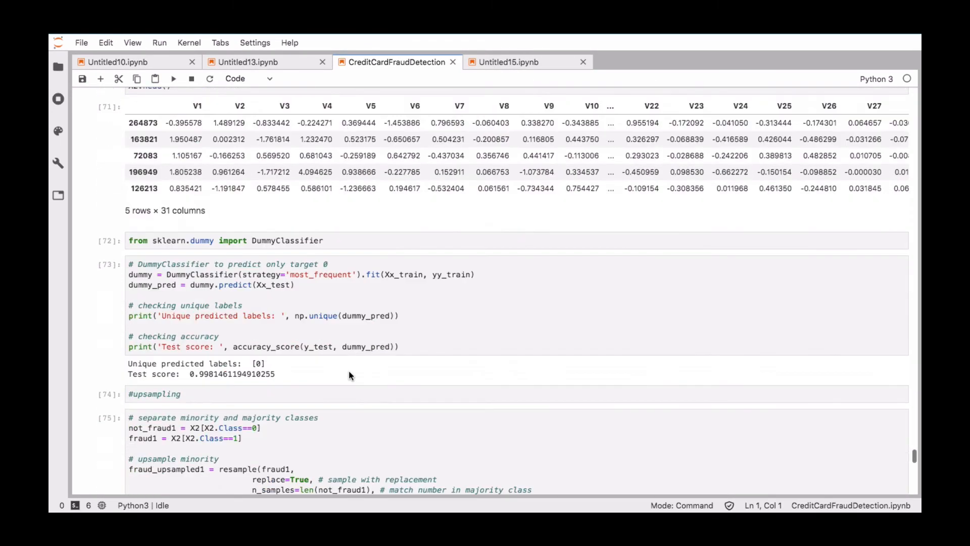
scroll(down, 3)
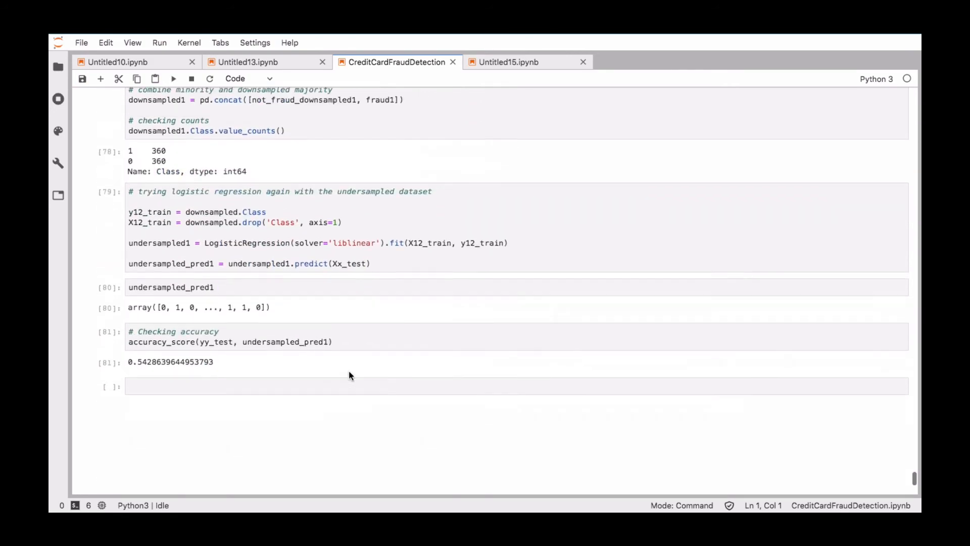
scroll(down, 3)
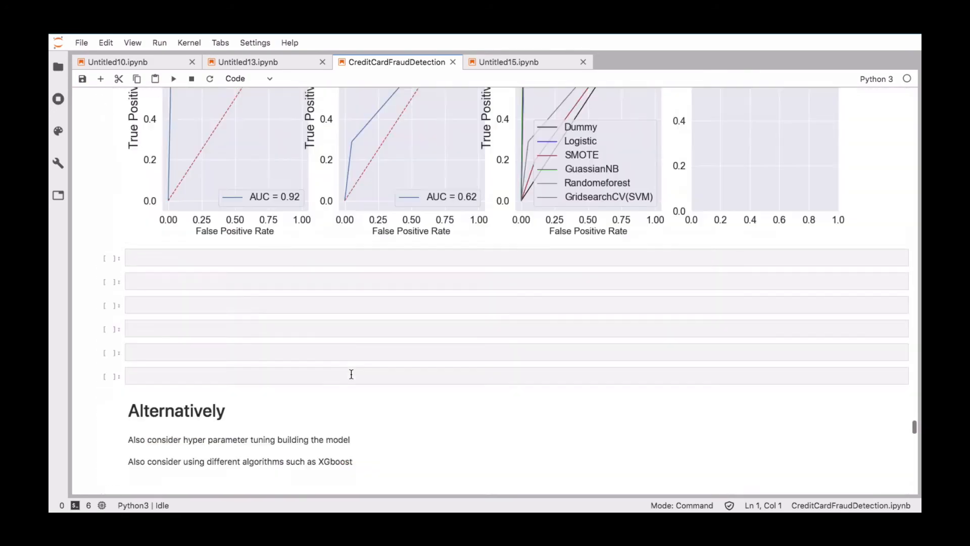
scroll(up, 3)
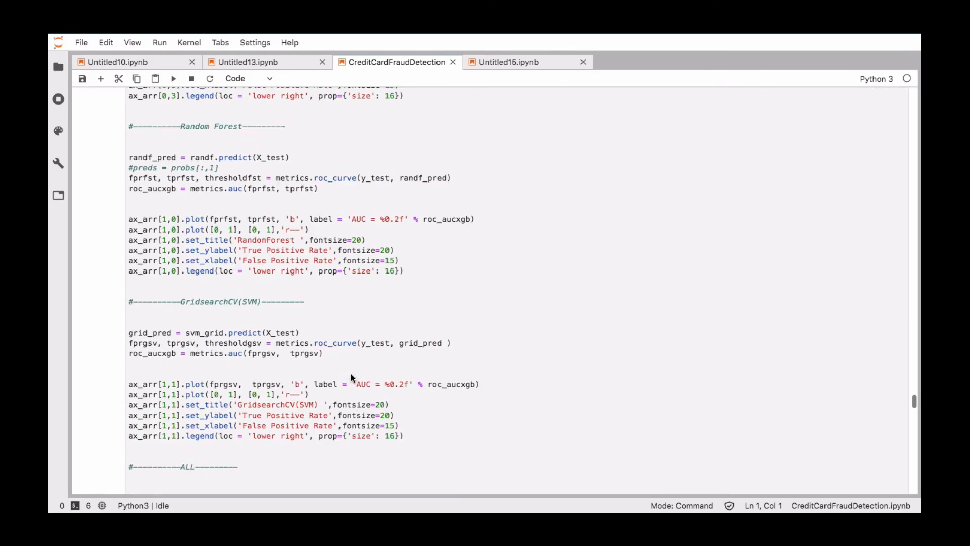
scroll(up, 3)
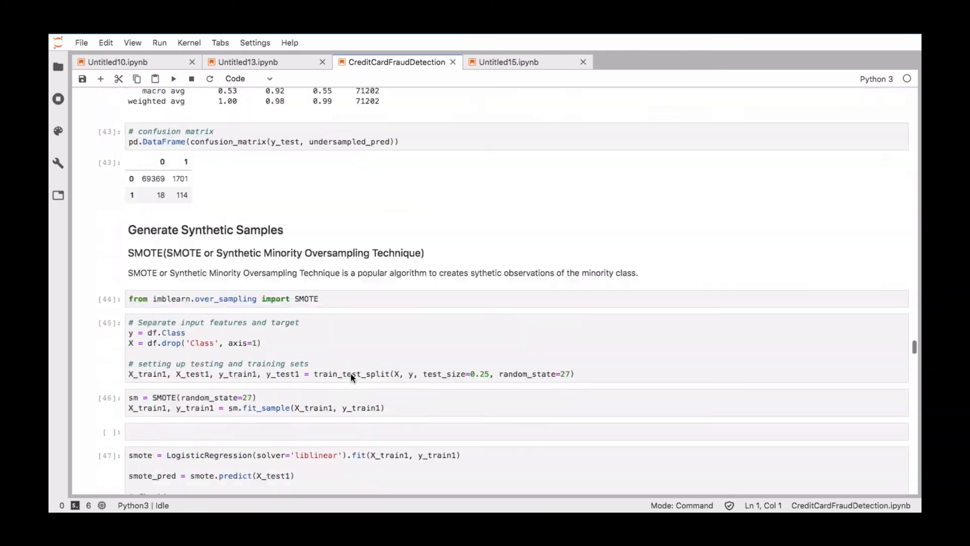